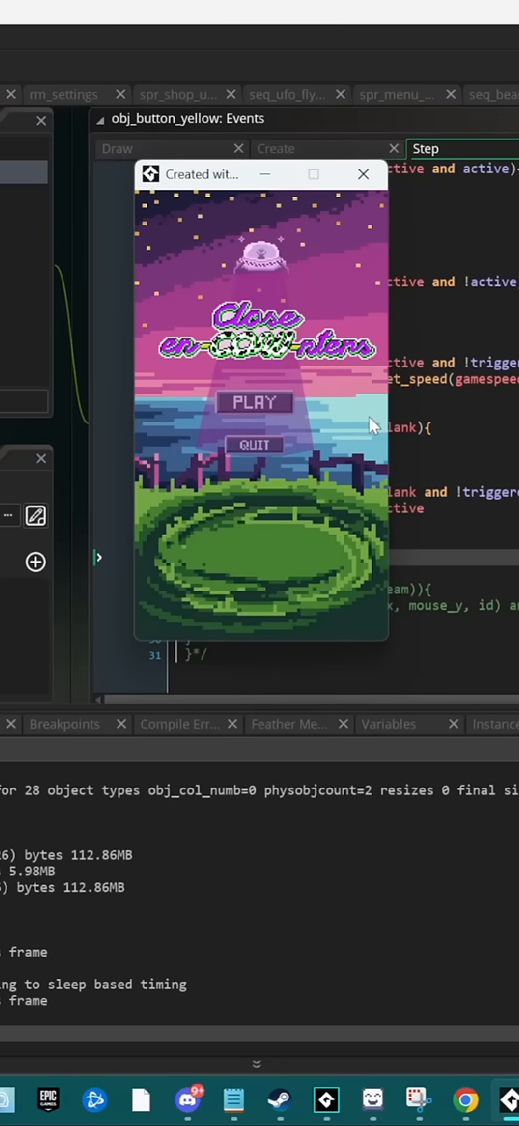
mouse_move(314, 401)
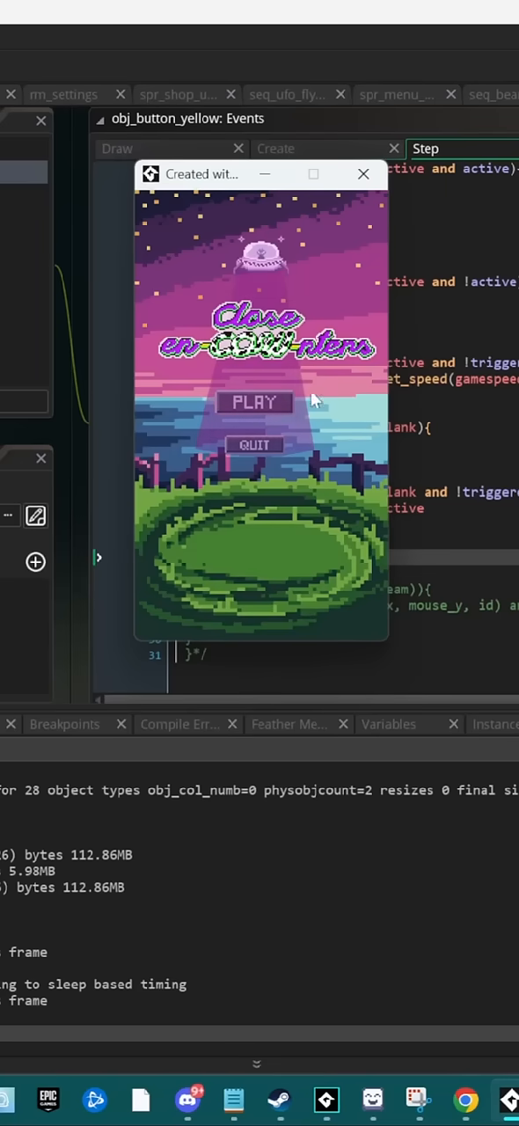
- Start the game from its title screen via PLAY, reaching the directional button pad
left_click(253, 401)
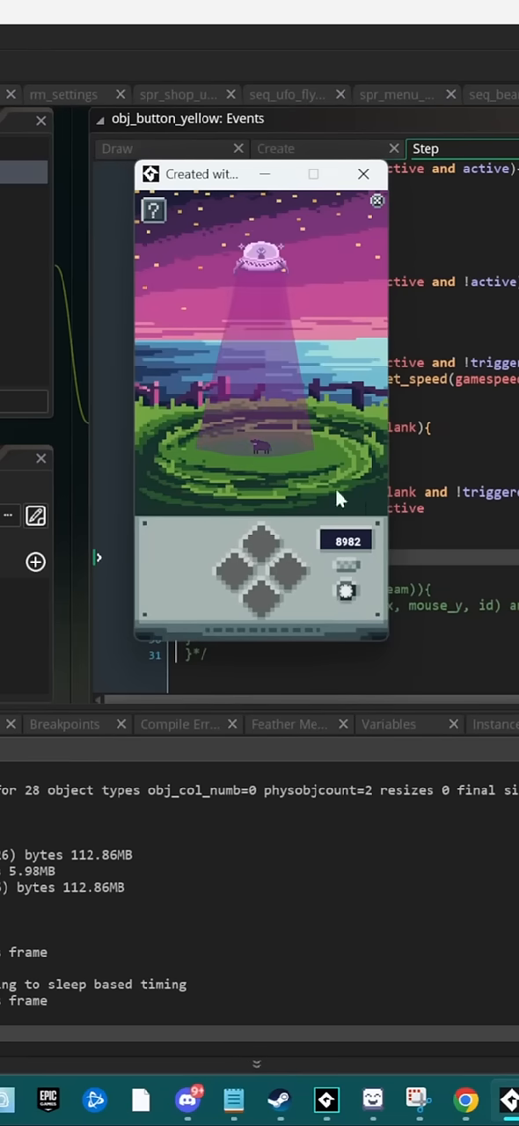
mouse_move(302, 580)
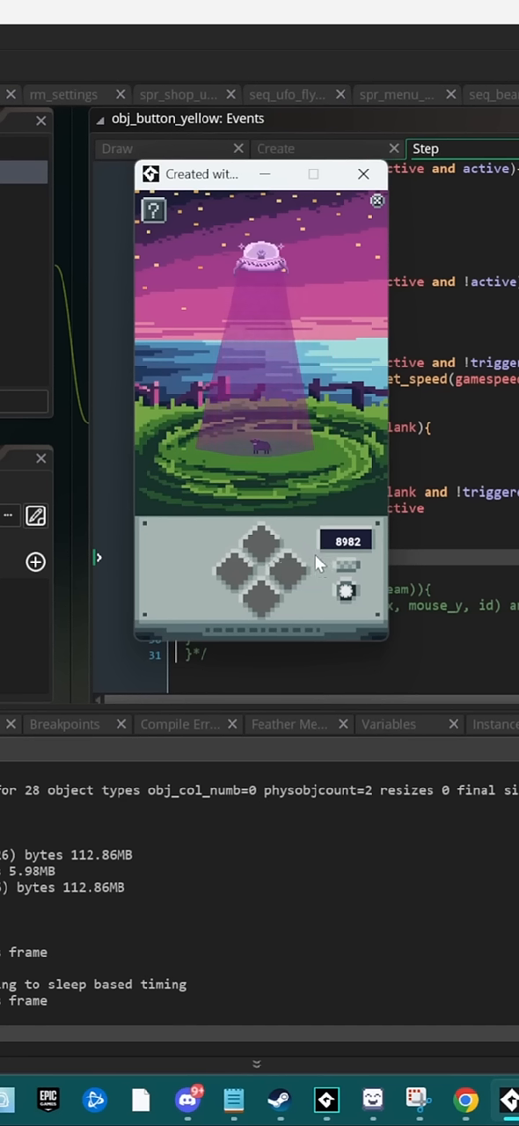
mouse_move(312, 569)
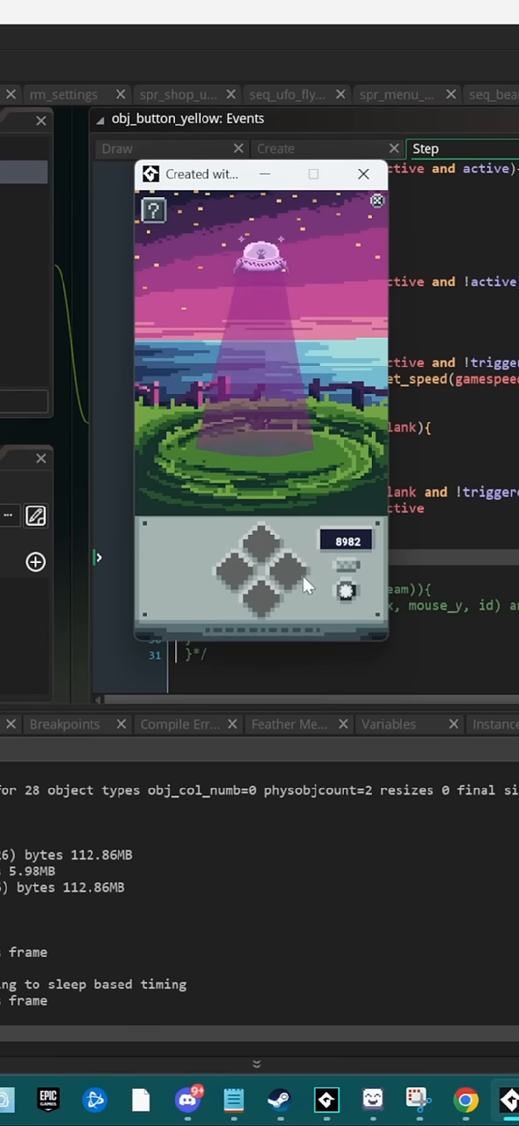
- Test the pad by pressing several direction buttons, then end the run to reach obj_button_blue's Step event
left_click(261, 601)
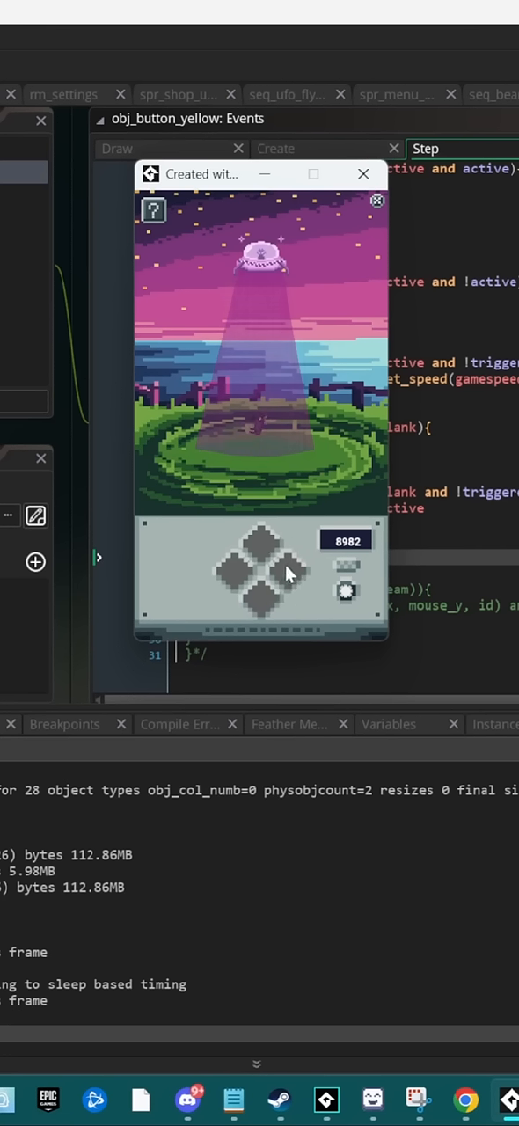
mouse_move(271, 610)
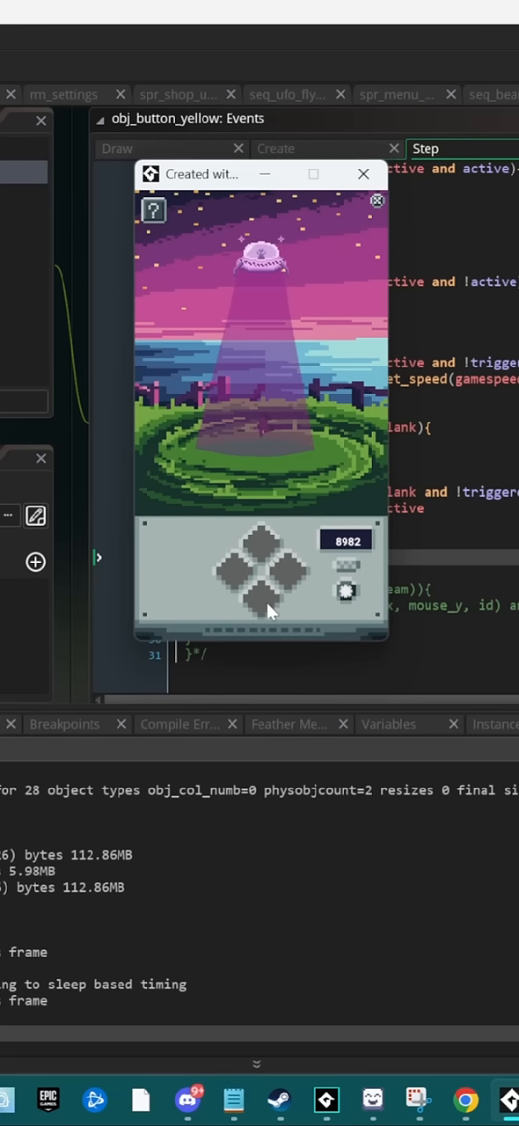
left_click(292, 571)
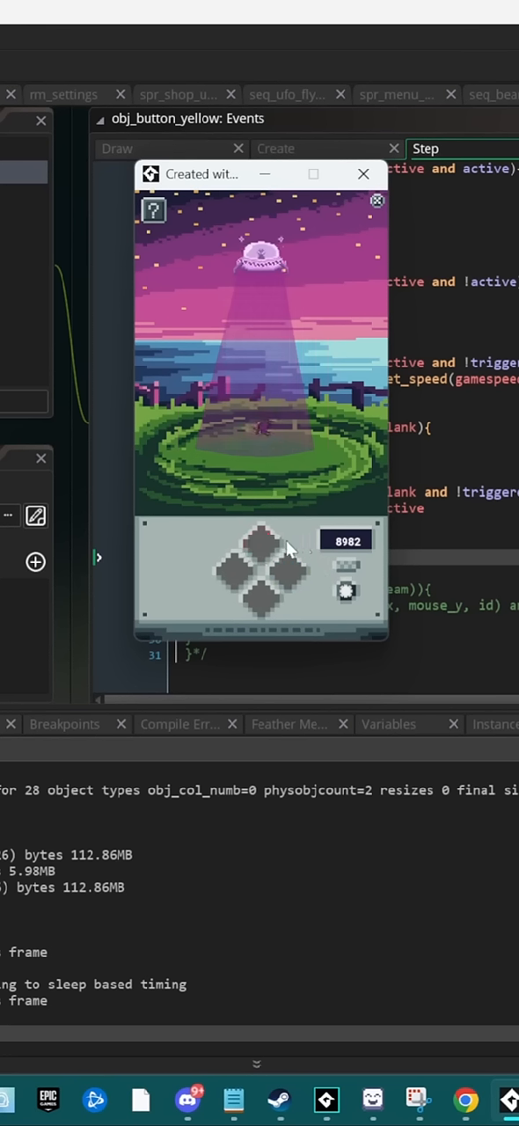
mouse_move(331, 566)
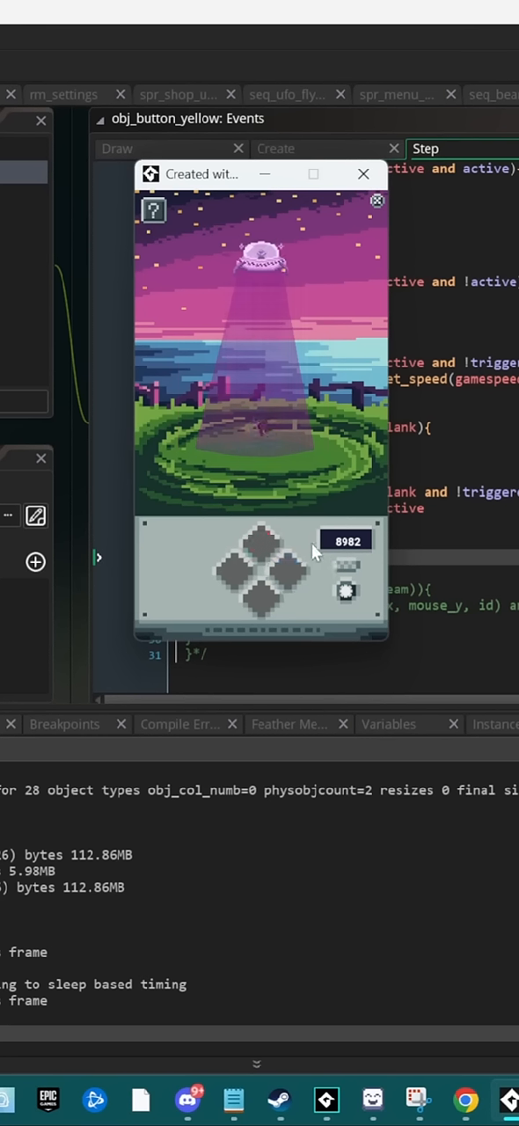
mouse_move(267, 612)
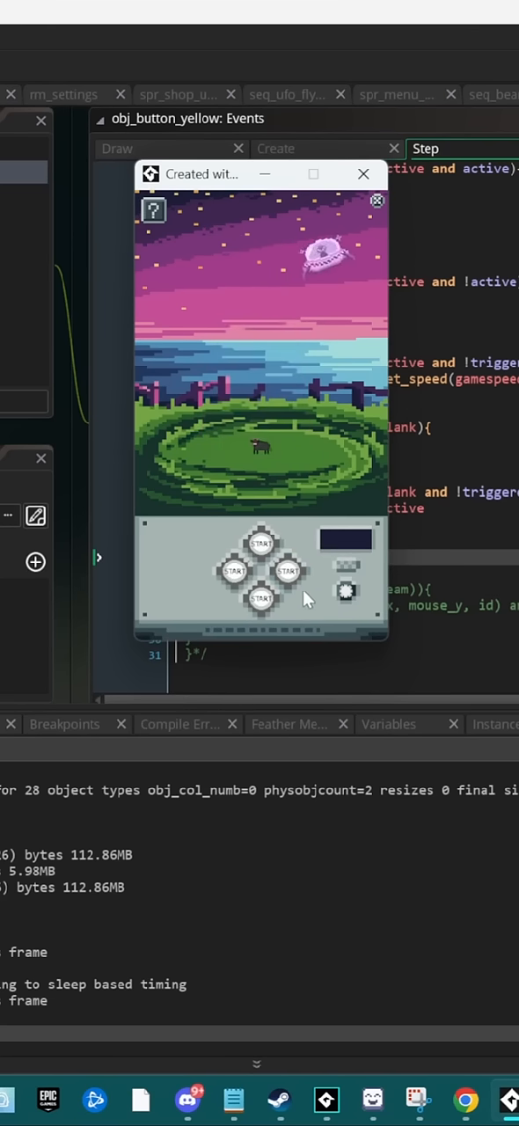
left_click(362, 172)
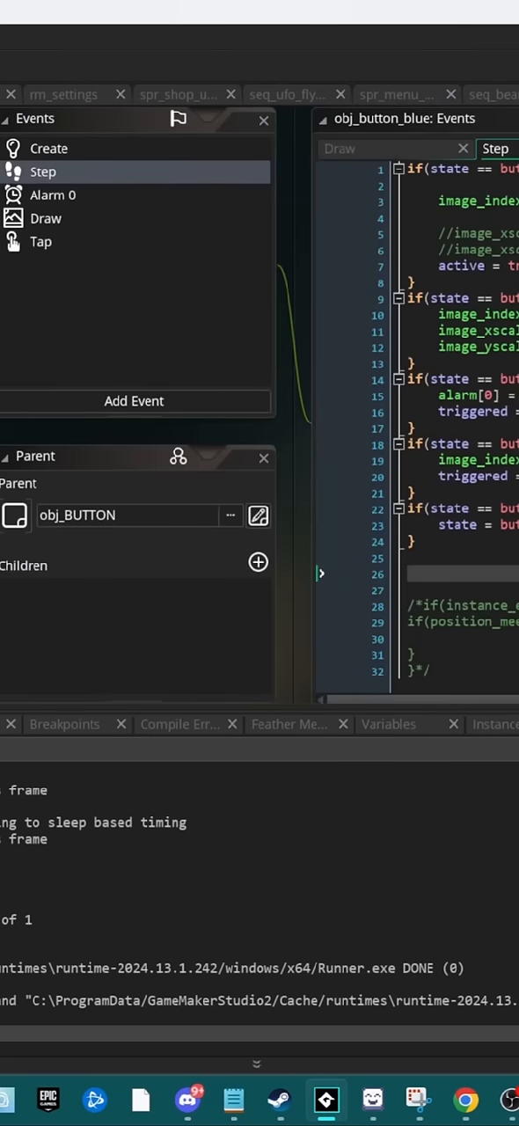
- Begin line 26 with if(obj_GAME_MANAGER.pos == 0 and obj_GAME_MANAGER... in the Step event
left_click(459, 574)
type("if(obj_GAME_MANAGER.pos == 0 and obj_GAME_MA")
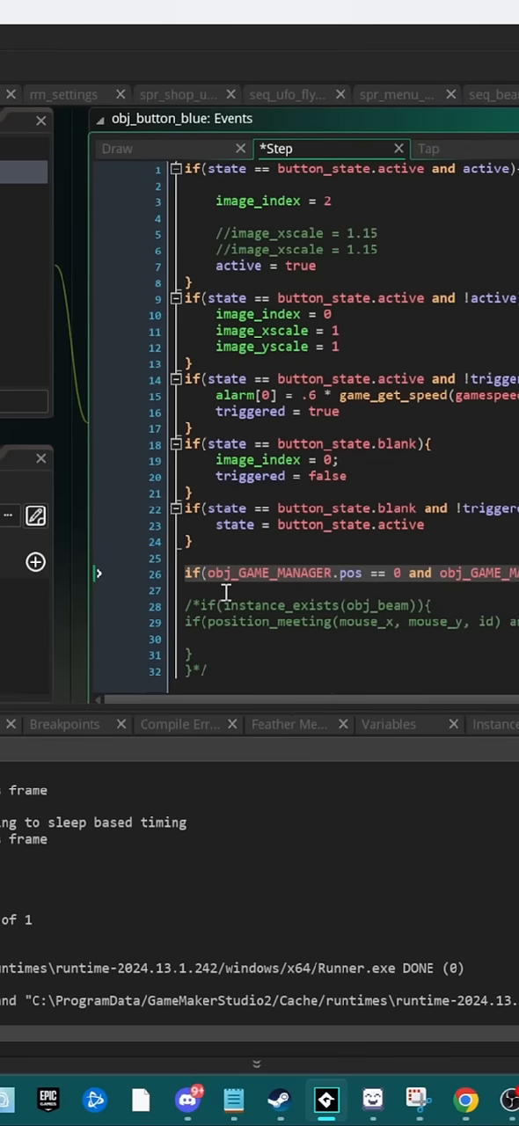
mouse_move(352, 573)
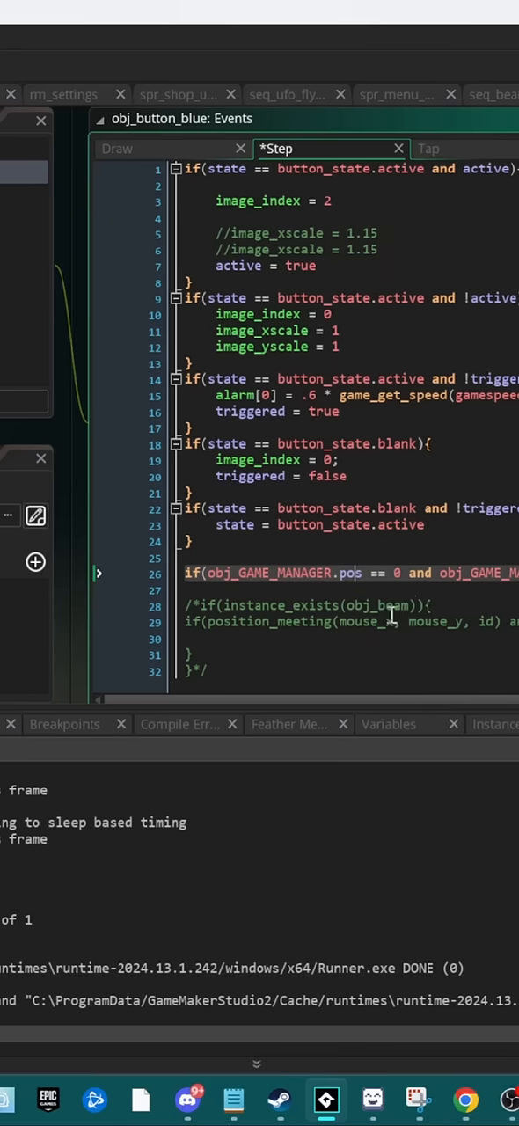
mouse_move(493, 563)
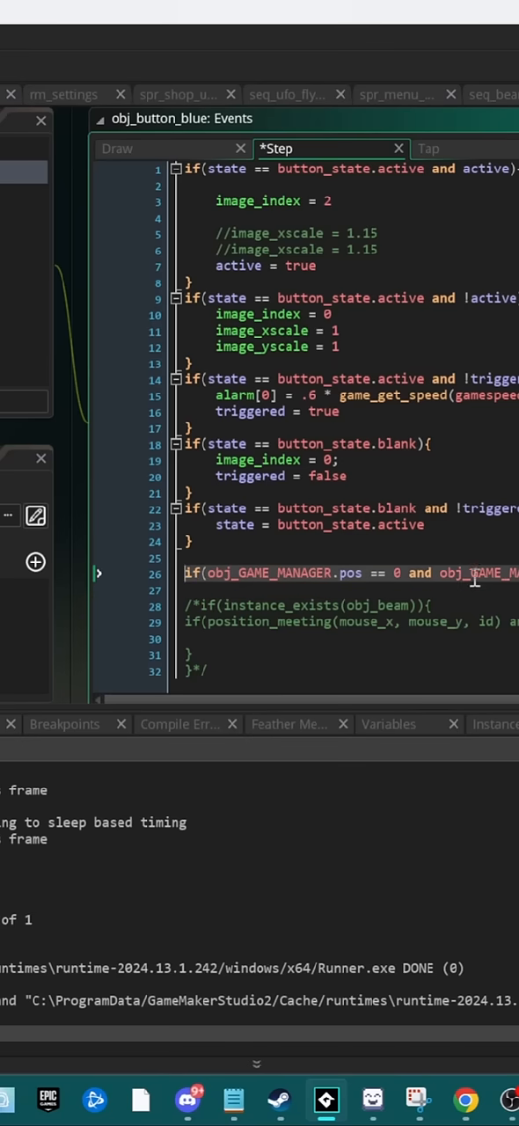
mouse_move(510, 590)
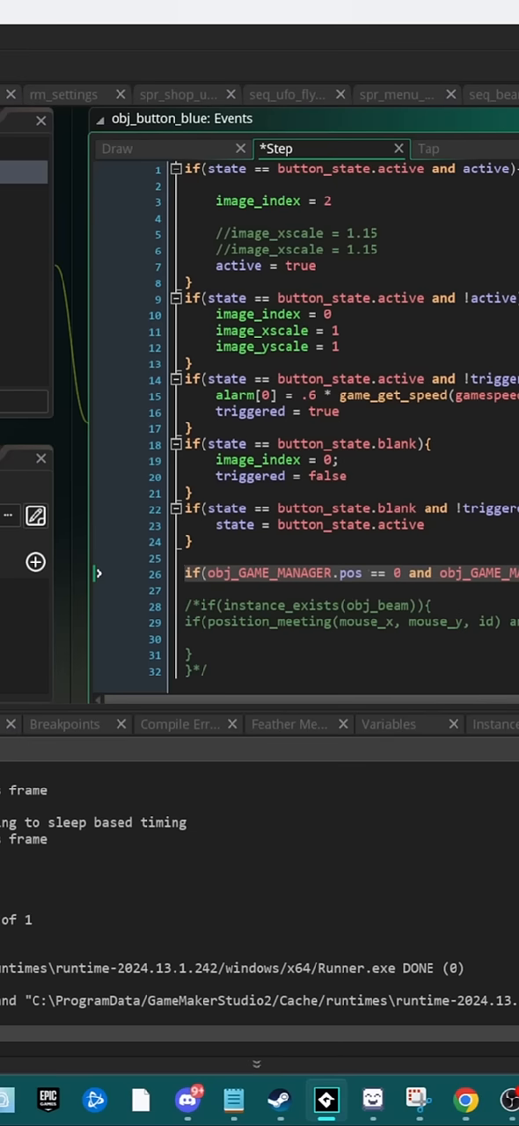
left_click(503, 573)
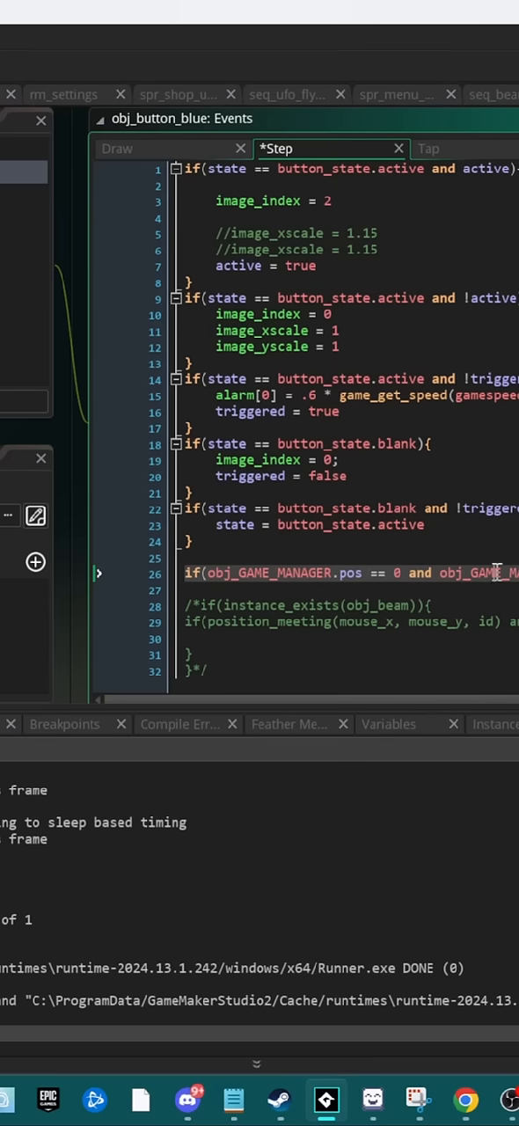